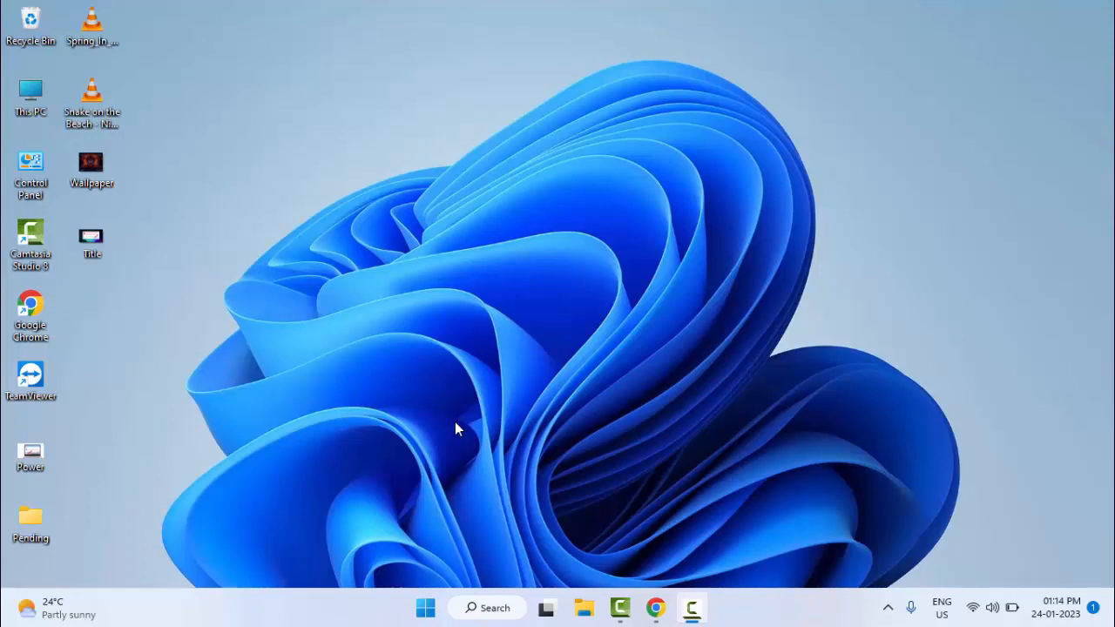
mouse_move(523, 442)
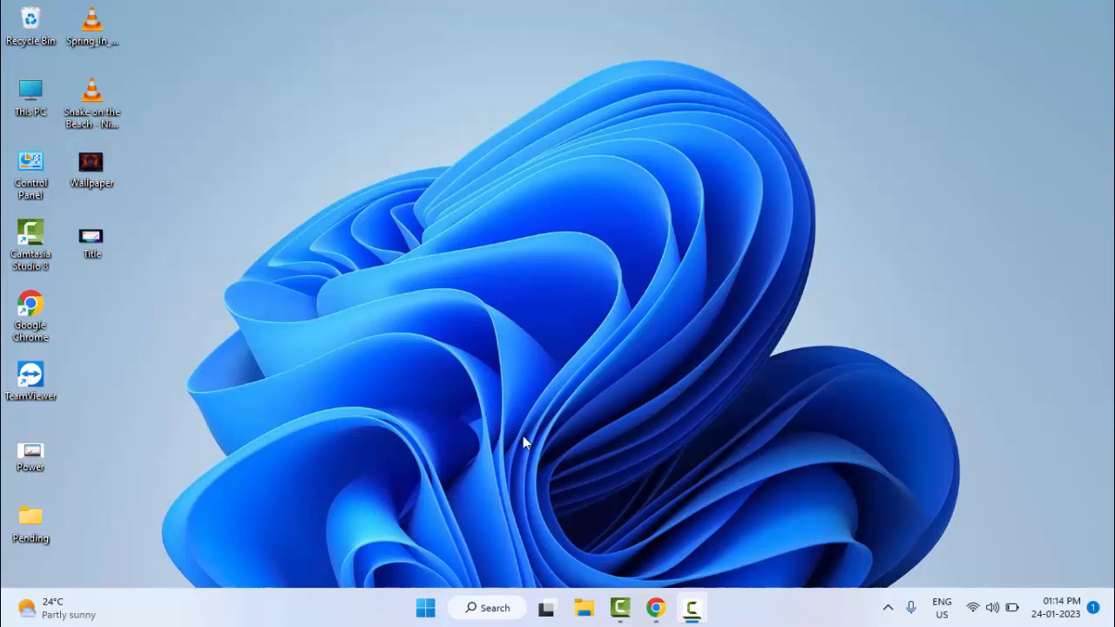
mouse_move(509, 449)
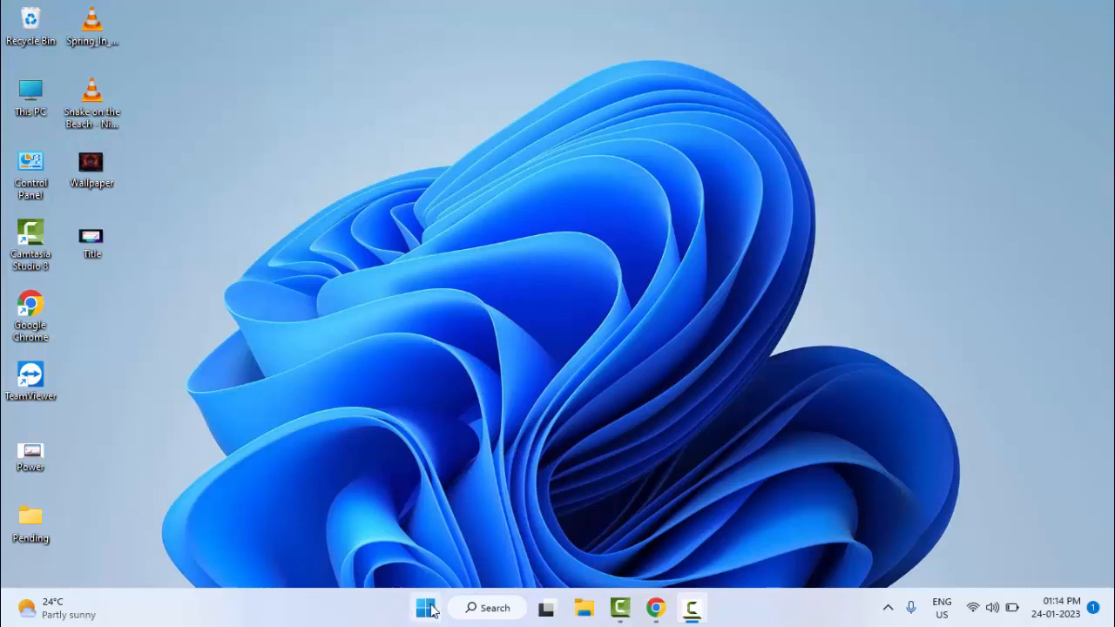
mouse_move(427, 608)
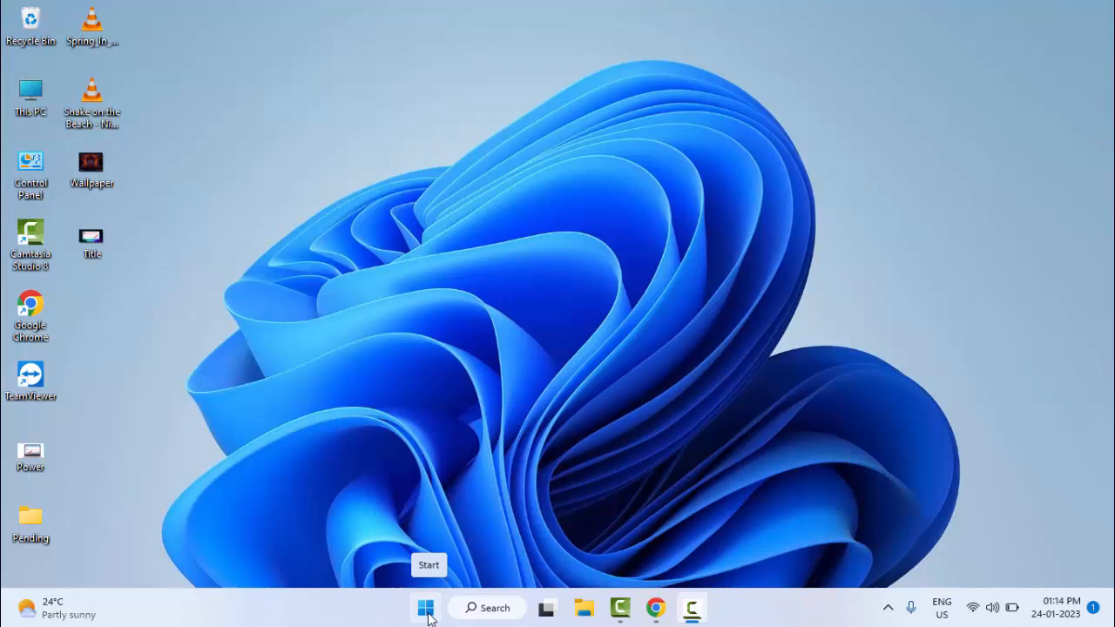
Launch Device Manager from the Start button's quick menu.
right_click(425, 606)
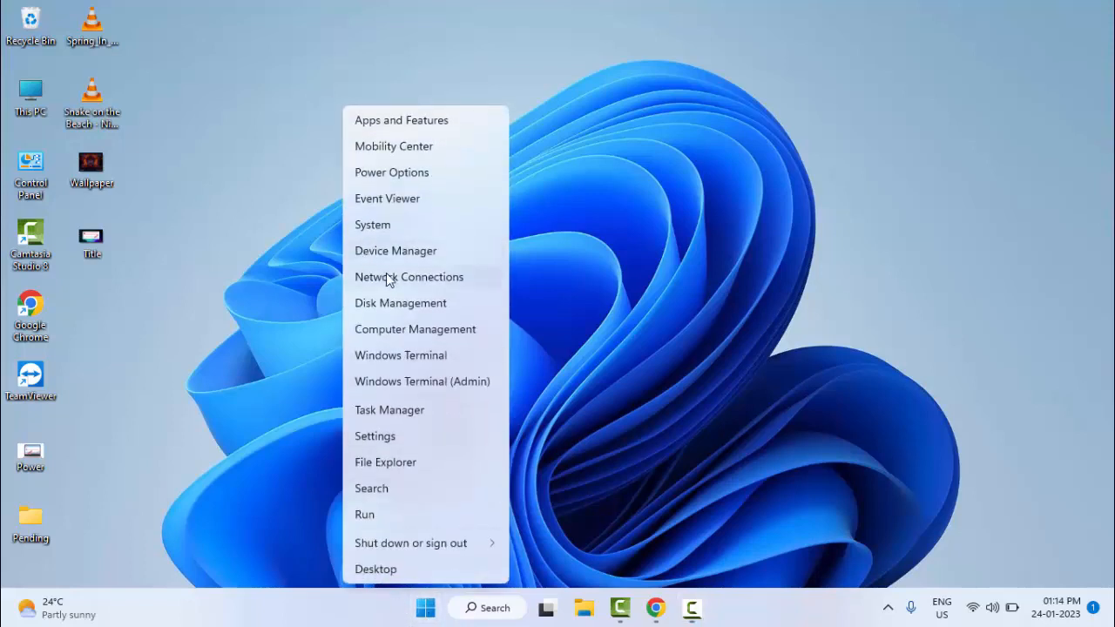
mouse_move(394, 259)
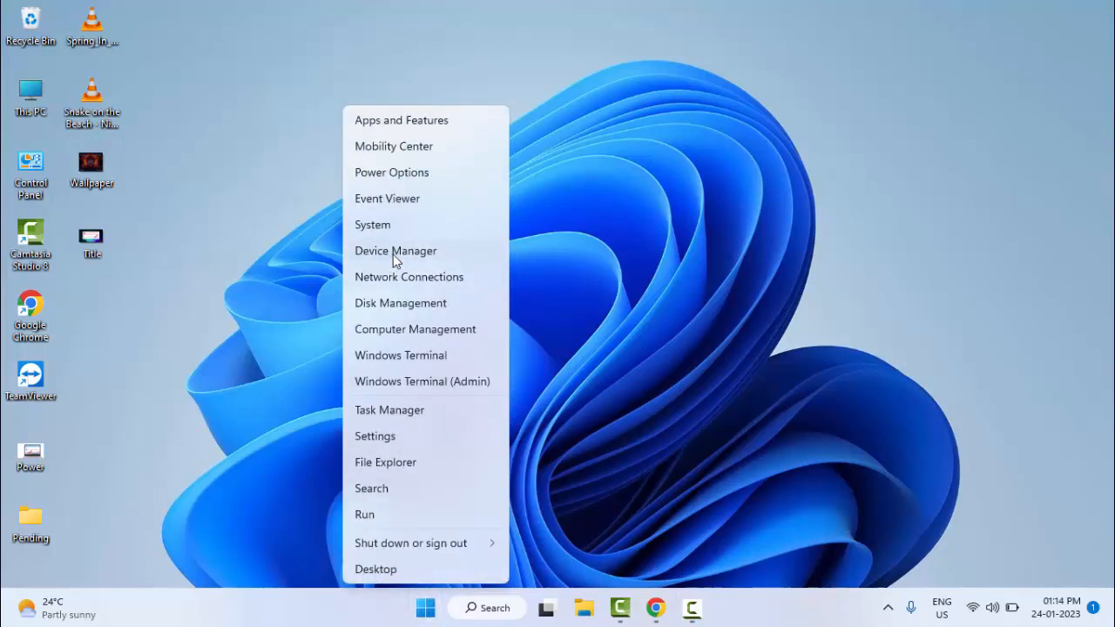
click(371, 274)
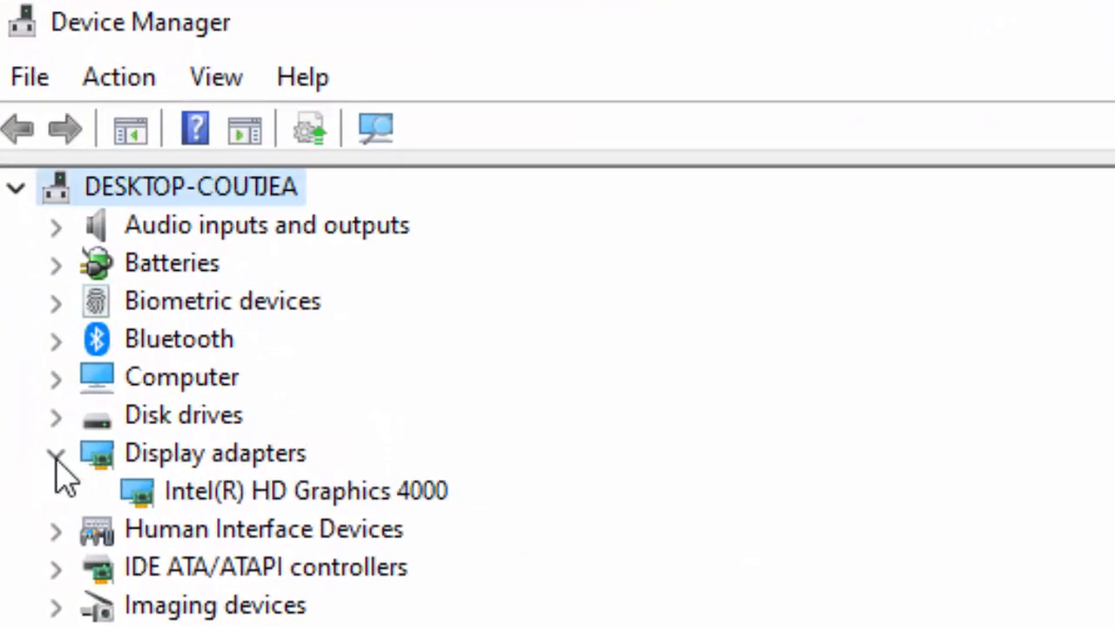
Start the driver update wizard for the Intel(R) HD Graphics 4000 adapter.
right_click(305, 491)
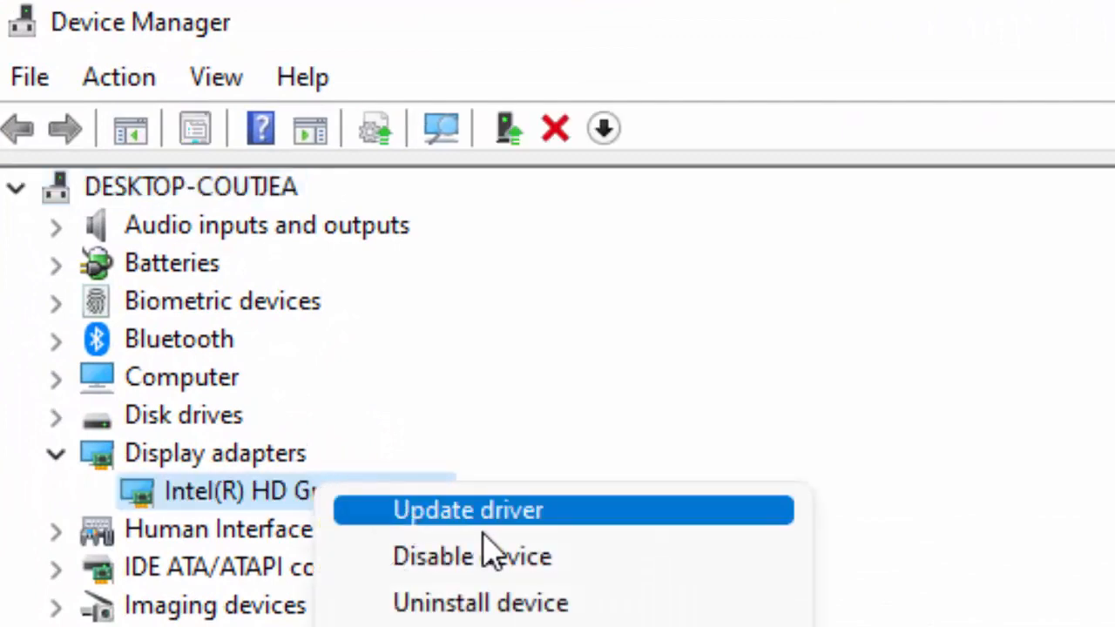
click(466, 509)
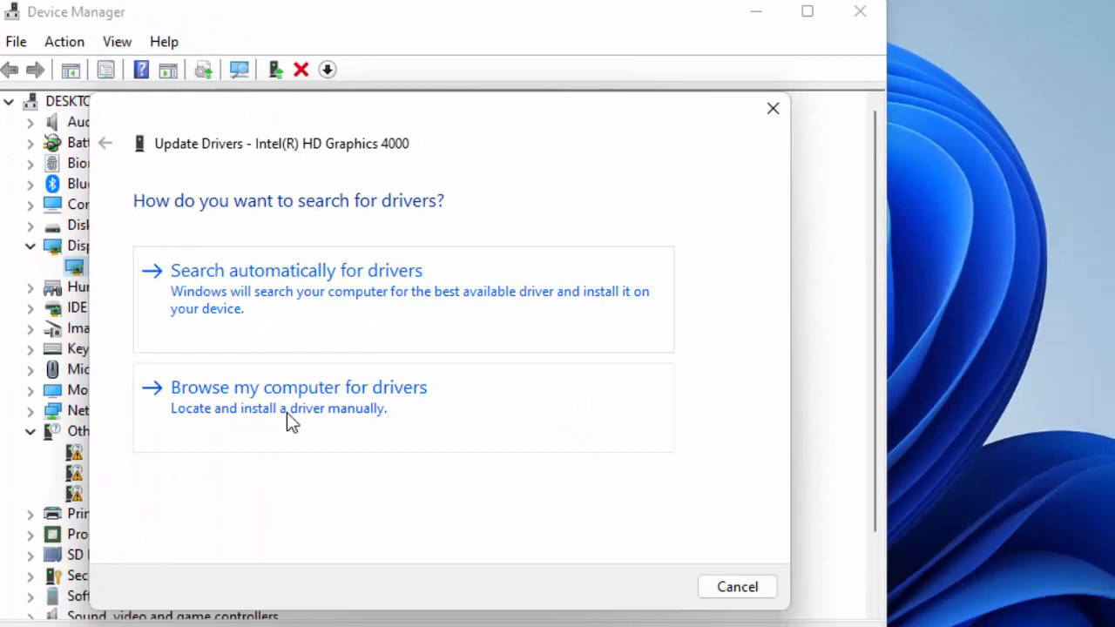
Install the Intel(R) HD Graphics 4000 driver picked from the compatible driver list.
click(298, 386)
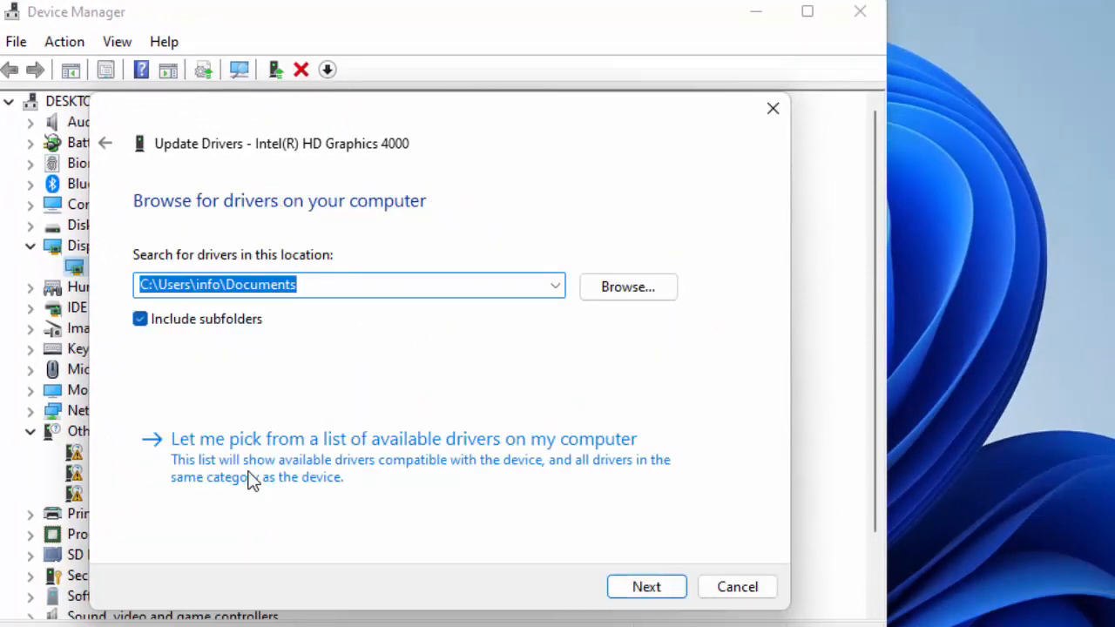
mouse_move(397, 460)
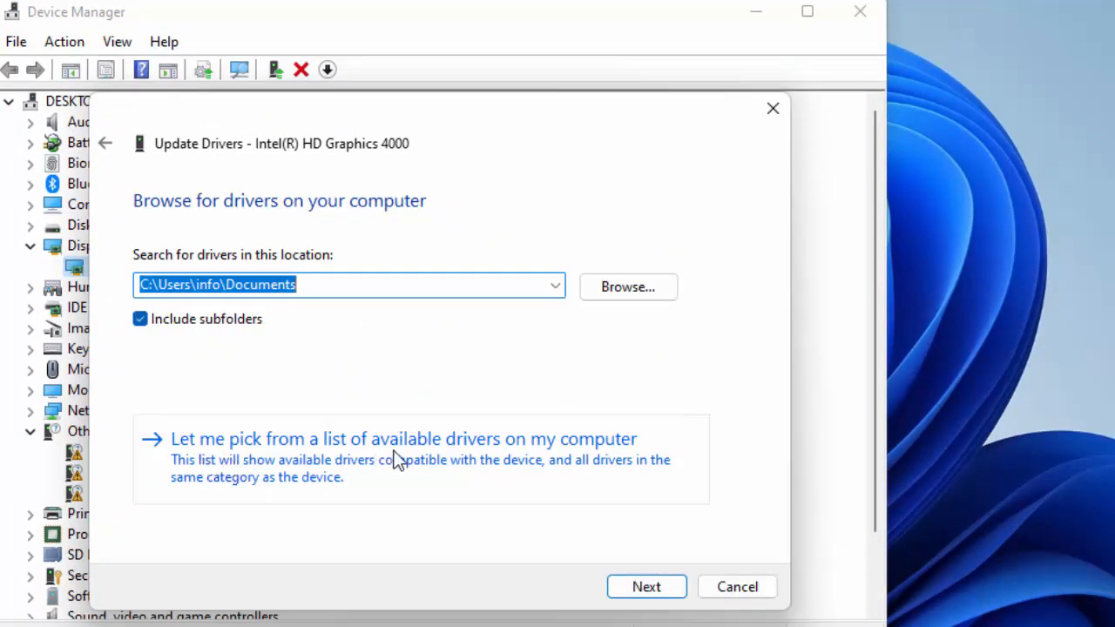
mouse_move(559, 459)
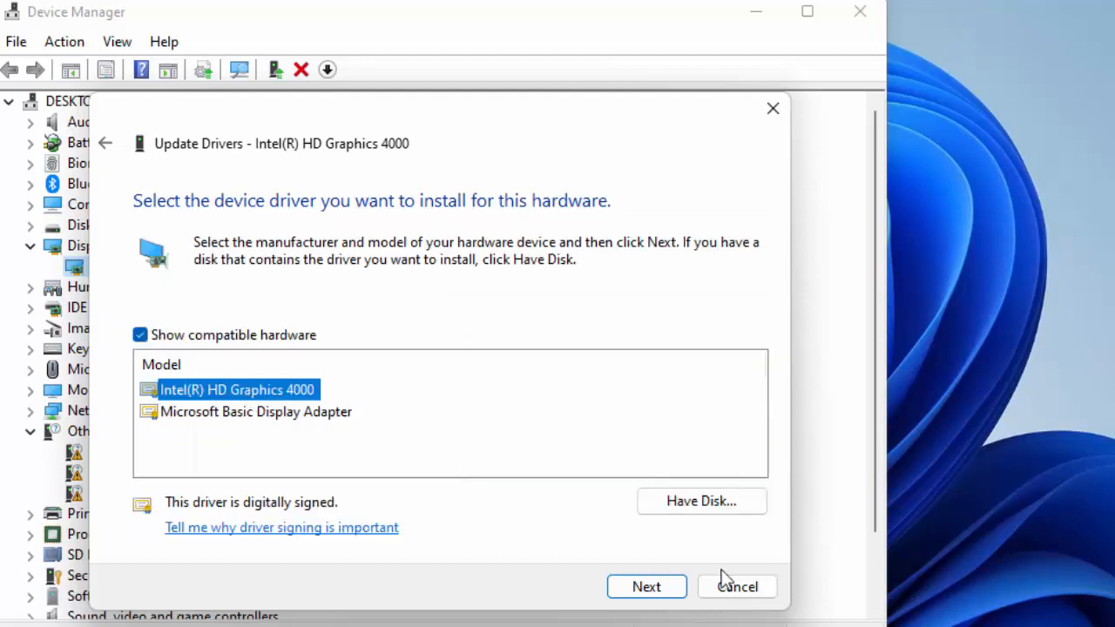
click(737, 585)
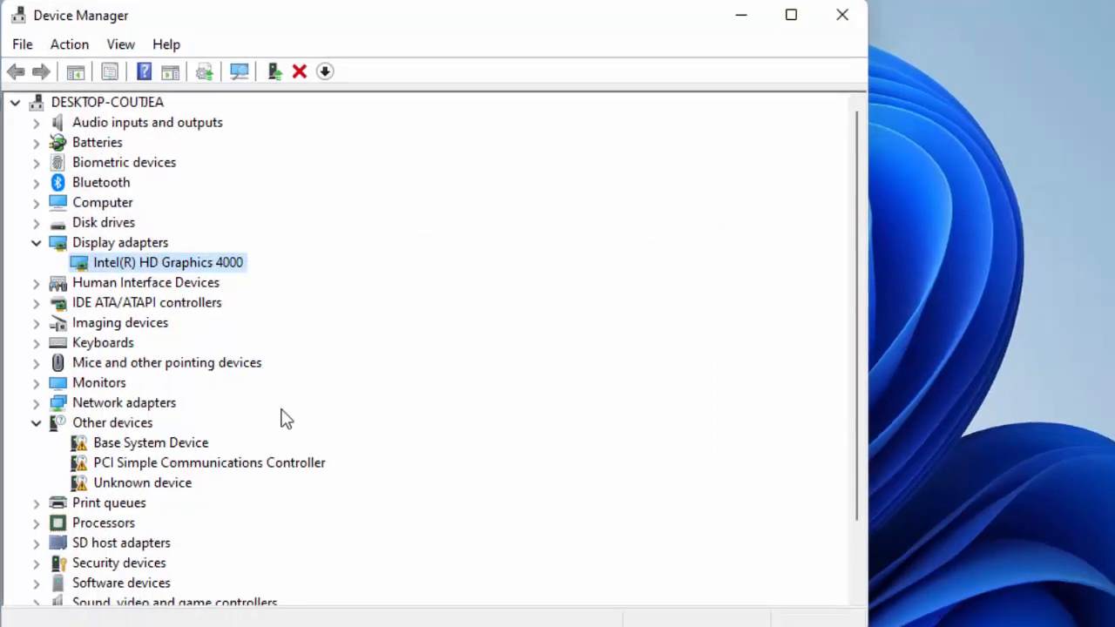
Close Device Manager and restart Windows.
click(841, 14)
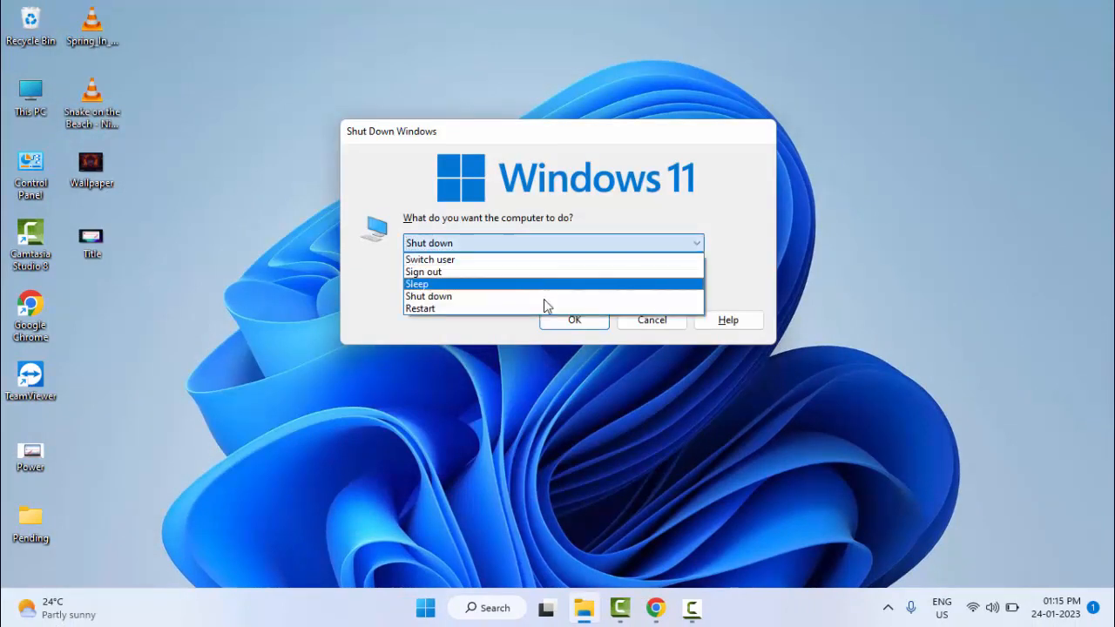
click(651, 321)
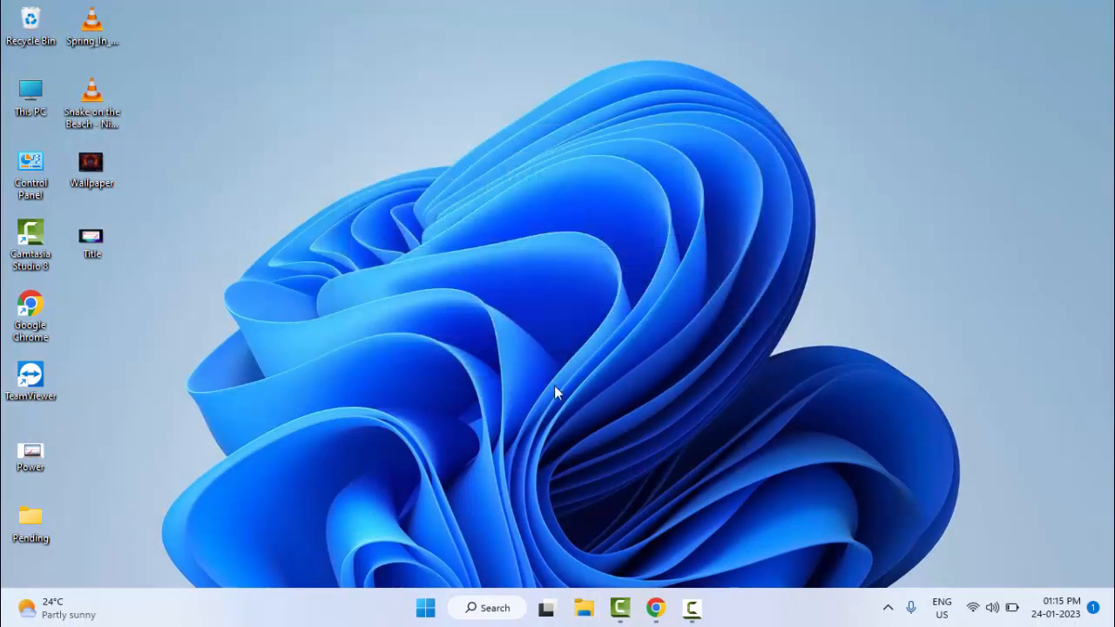